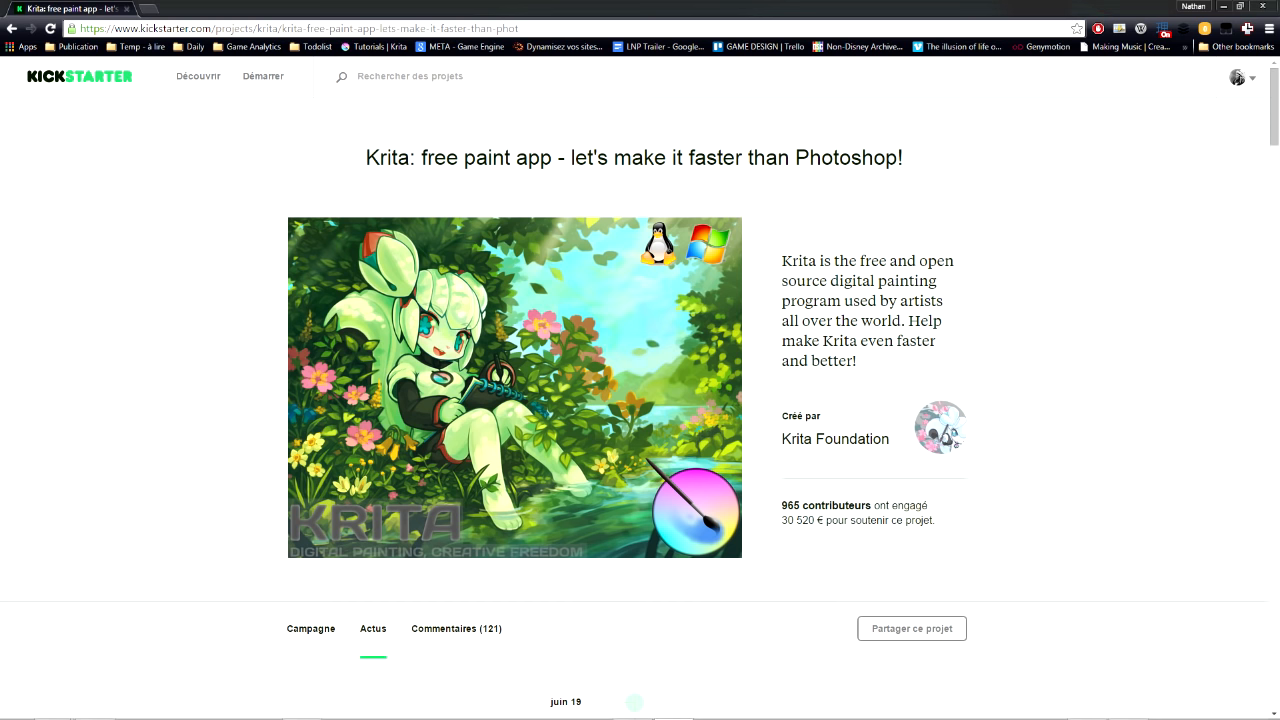
# Show GIMP's Filters list for the loaded mountain landscape image.
pyautogui.click(12, 22)
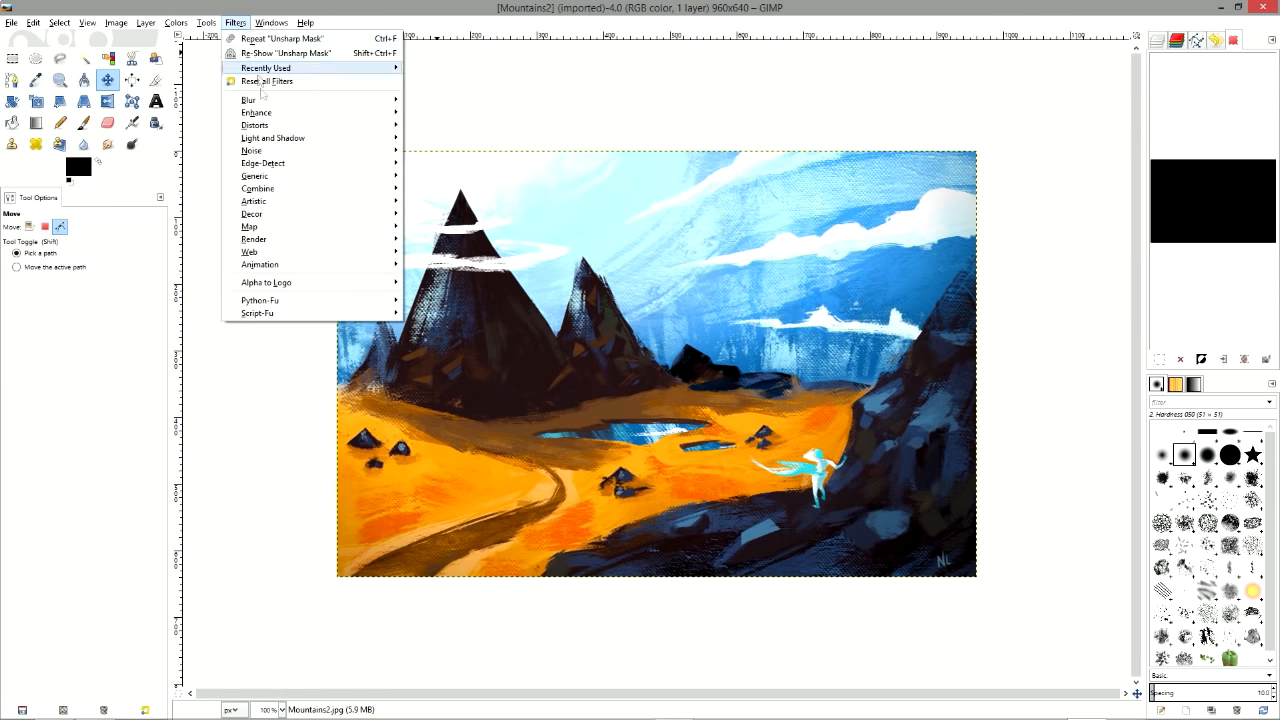
pyautogui.click(280, 52)
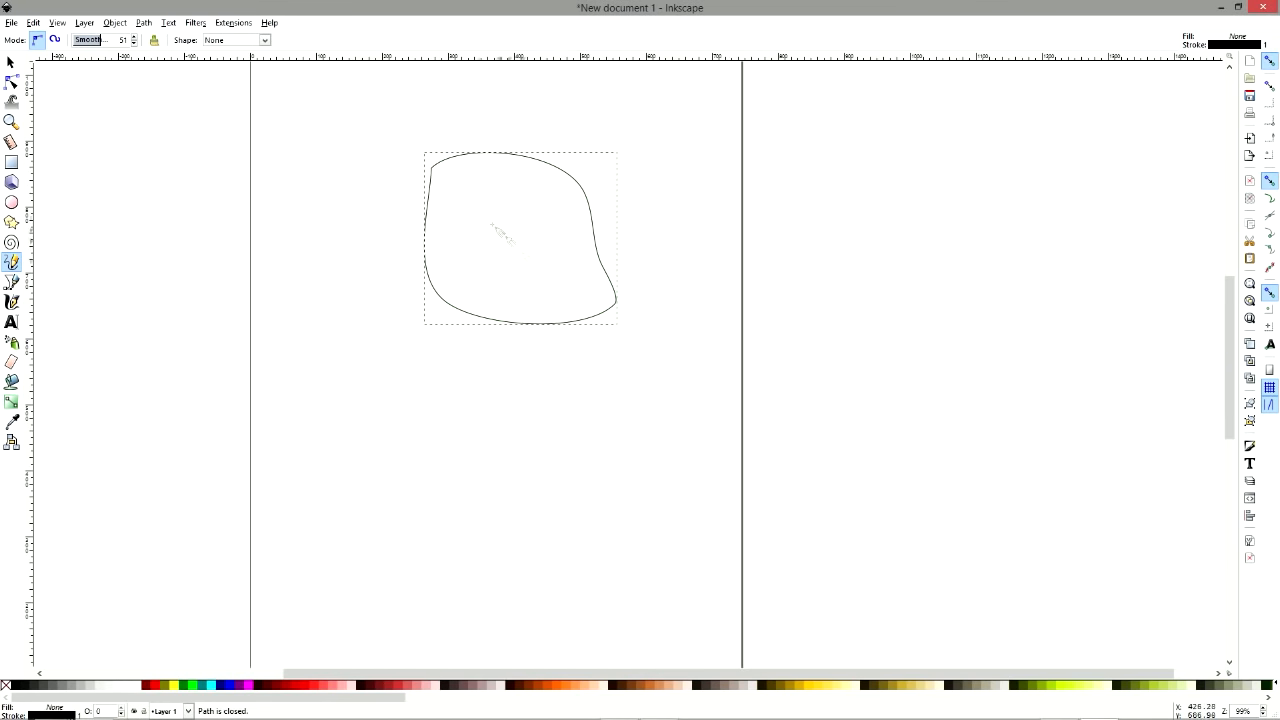
# Draw the monkey's eyes, nose, ears, mouth and a highlight in the left eye with the Pencil.
pyautogui.moveTo(462, 210); pyautogui.dragTo(496, 264)
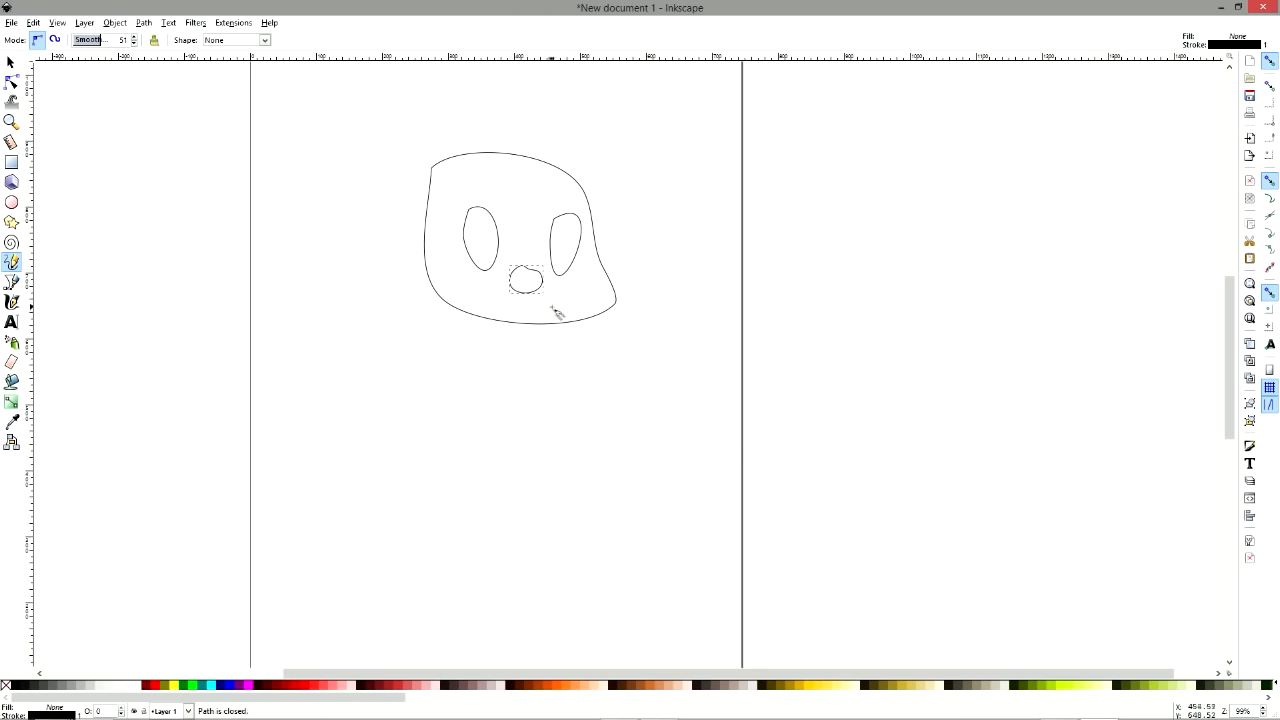
pyautogui.click(12, 80)
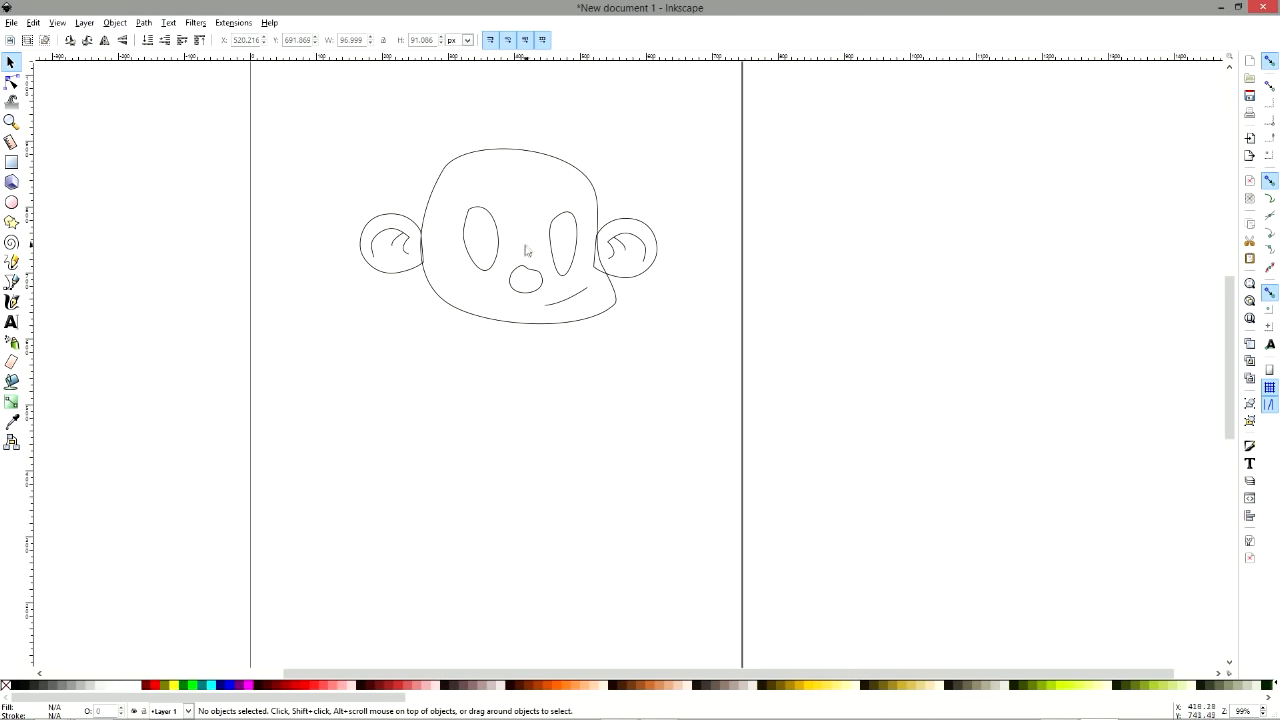
pyautogui.click(12, 260)
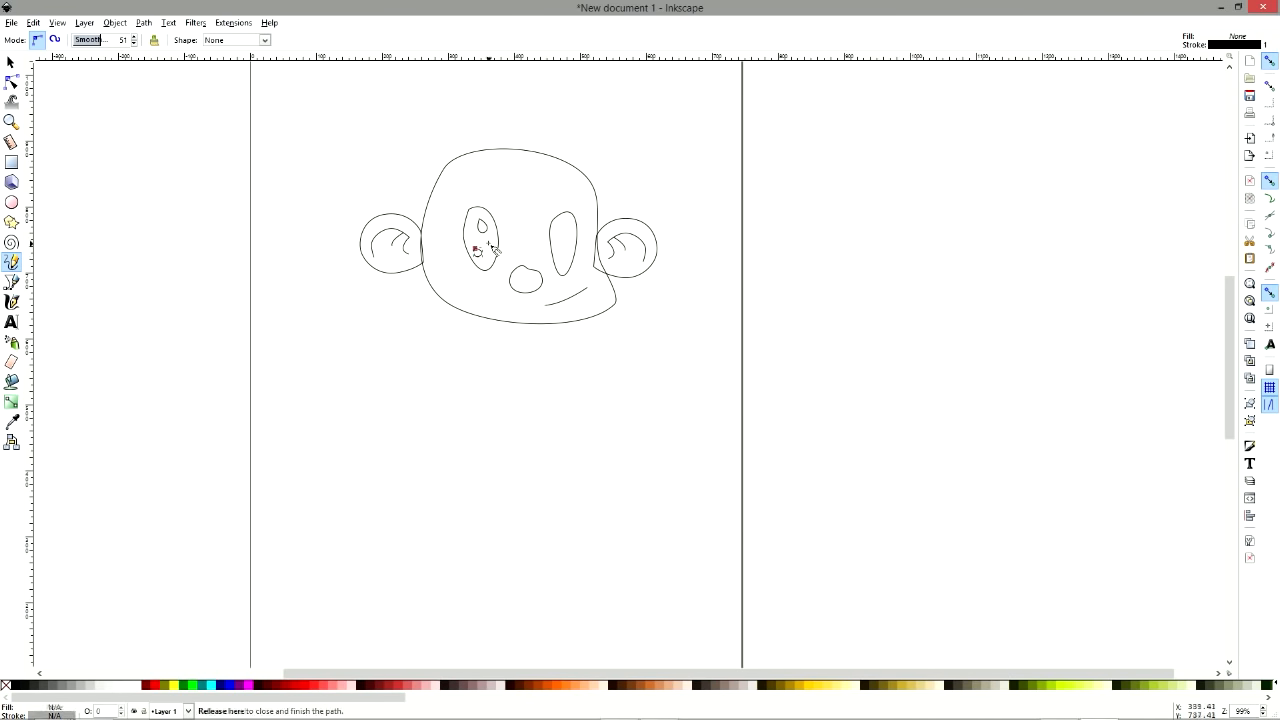
pyautogui.click(12, 202)
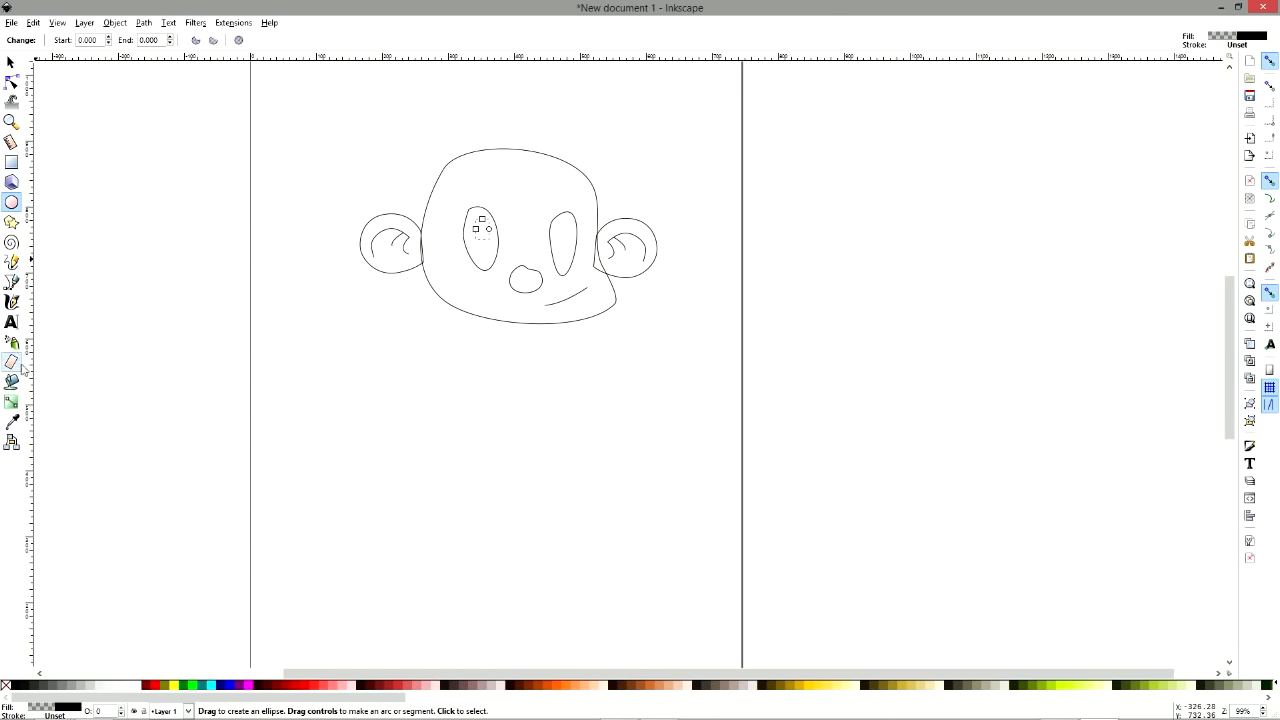
# Sample a colour from the sketch with the Dropper tool.
pyautogui.click(12, 420)
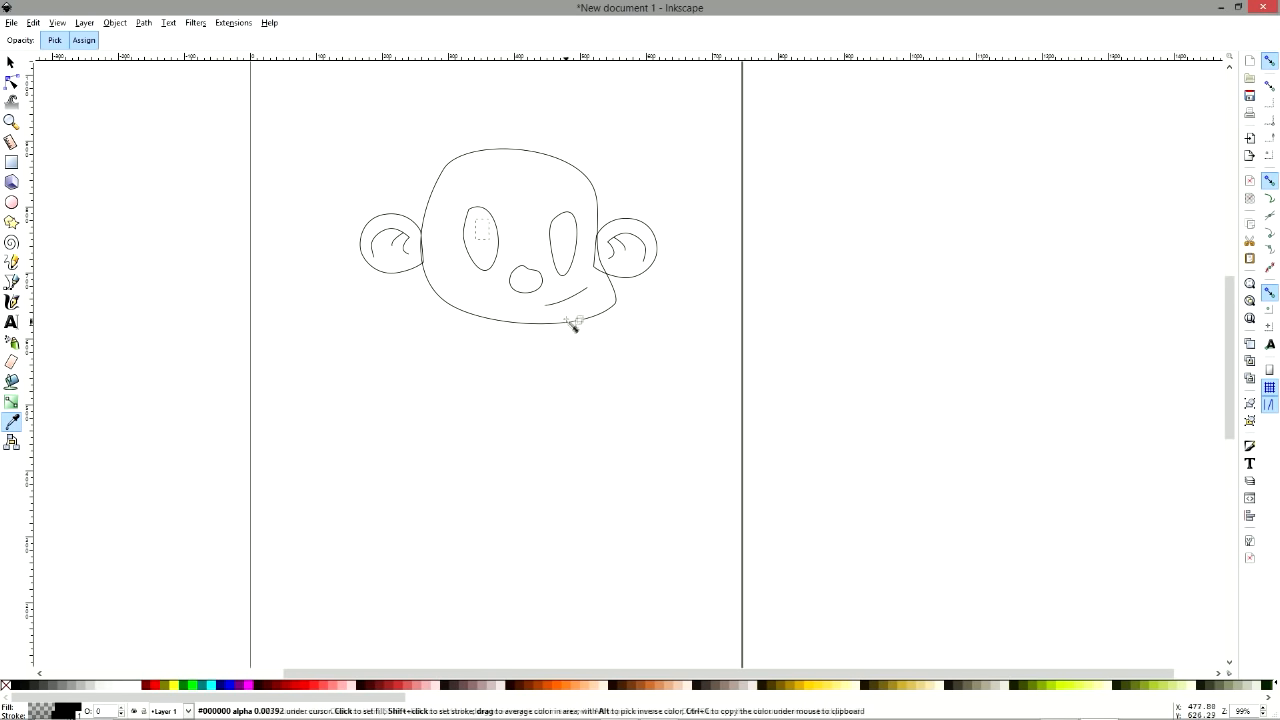
pyautogui.click(10, 62)
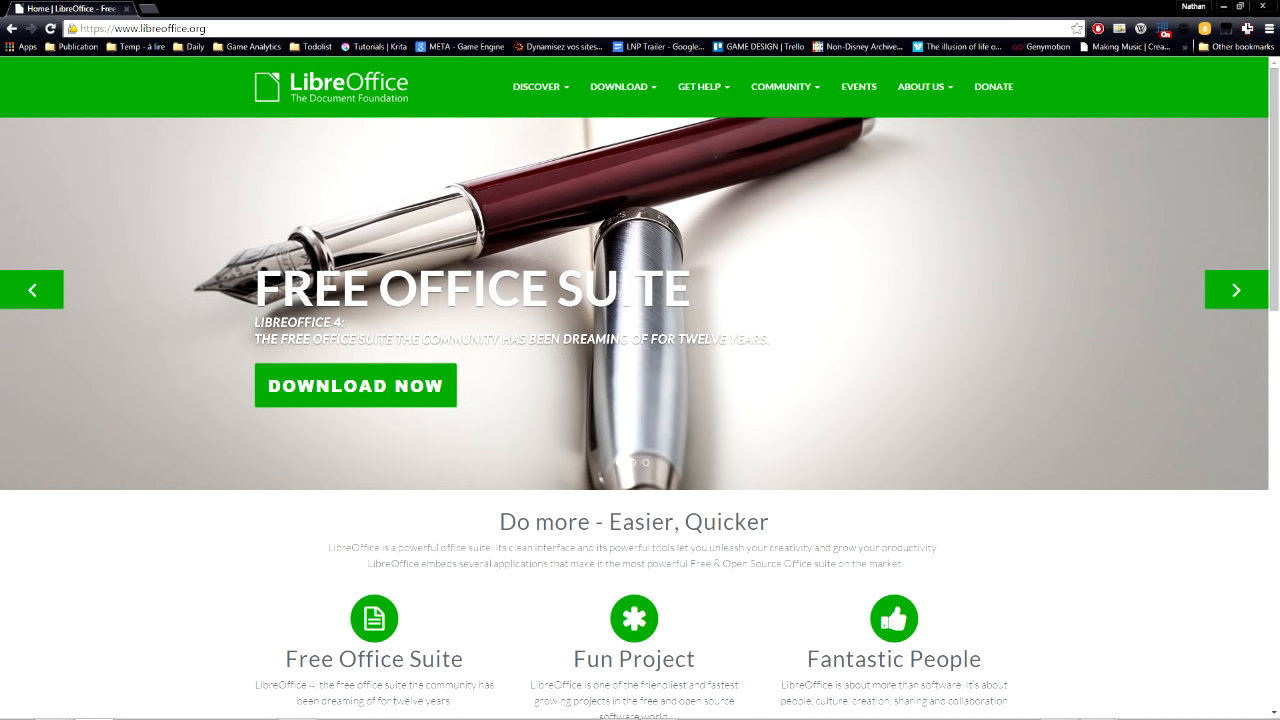
pyautogui.scroll(-3)
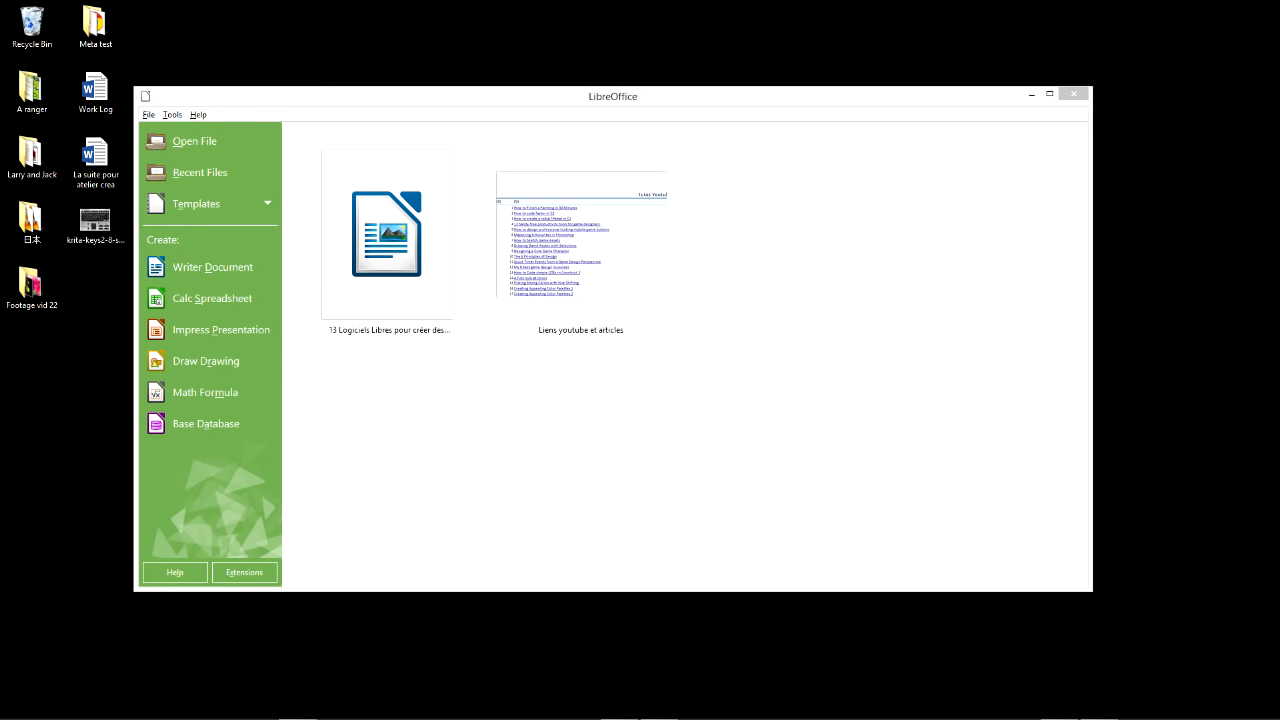
# Open a recent document from its thumbnail in the LibreOffice Start Center.
pyautogui.doubleClick(384, 232)
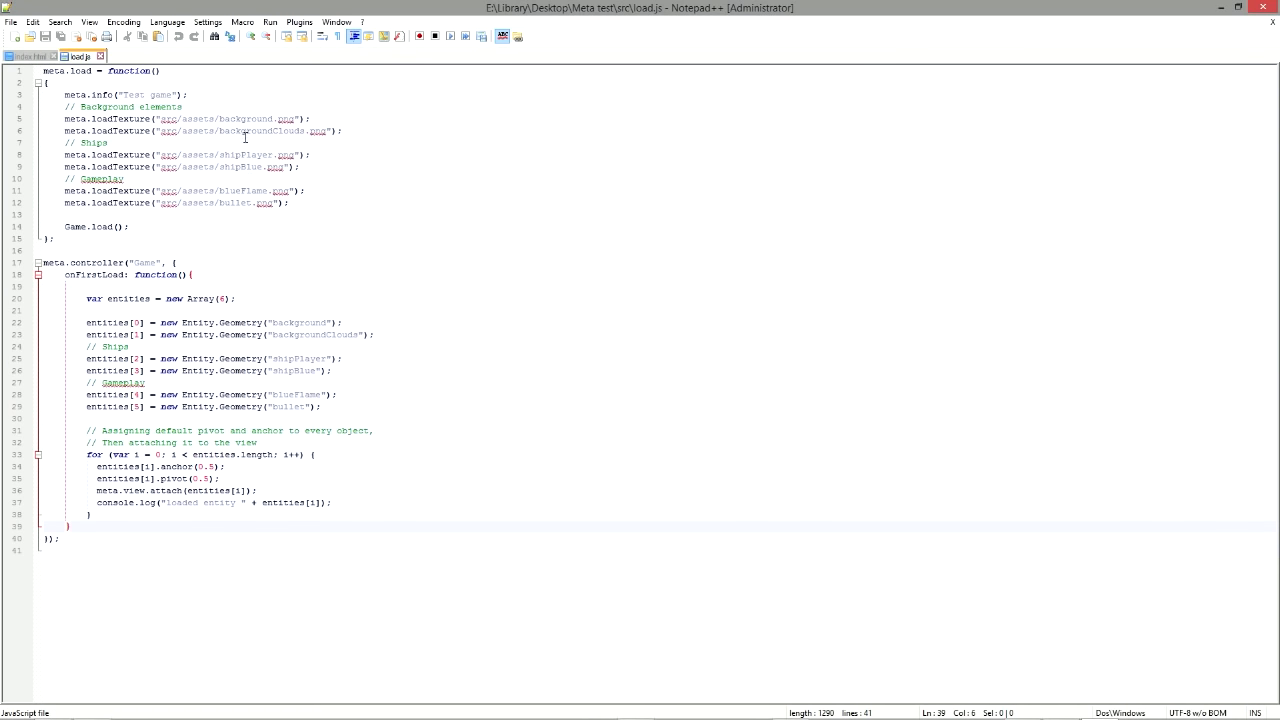
pyautogui.click(38, 82)
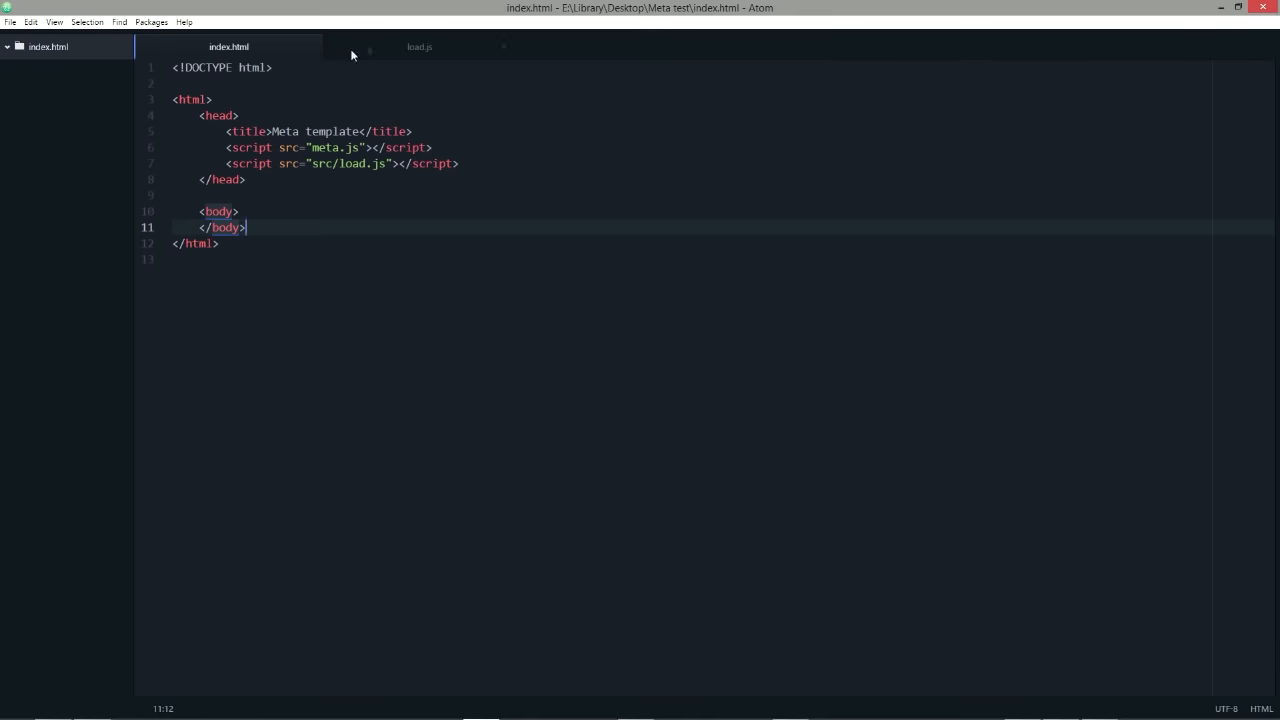
# Run the beautify command on load.js from the Command Palette.
pyautogui.click(420, 46)
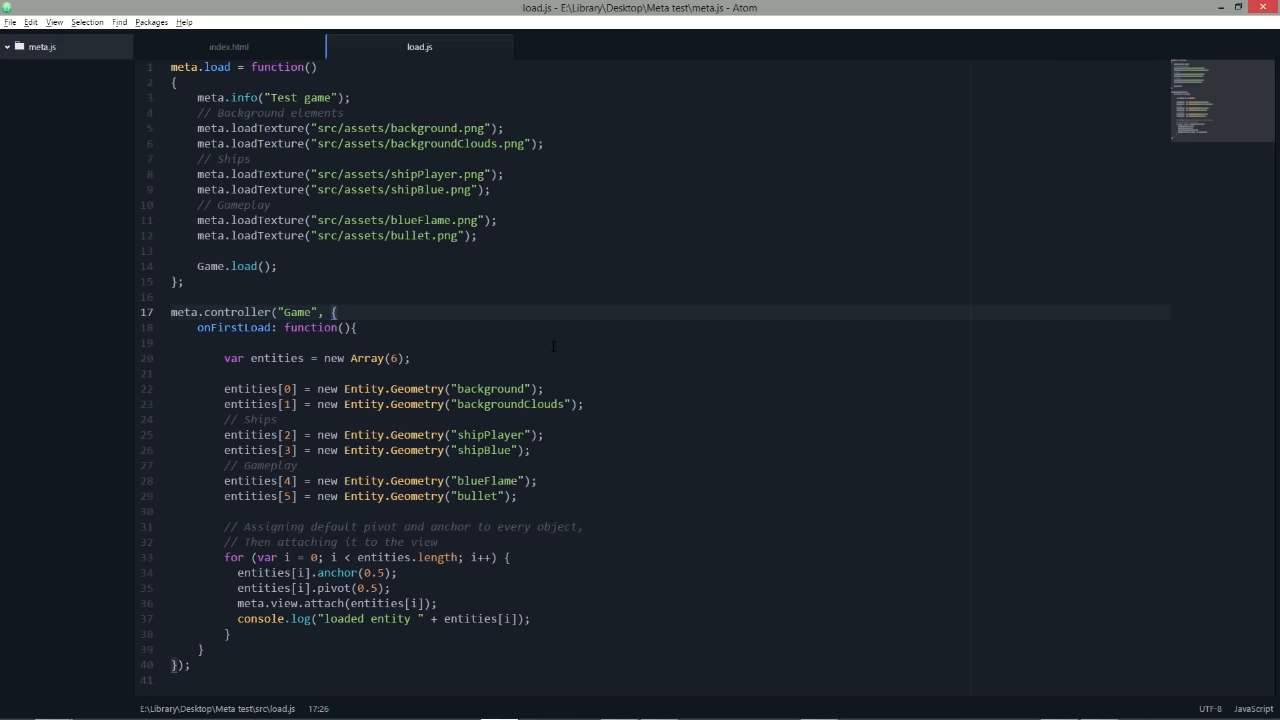
pyautogui.write('beaut')
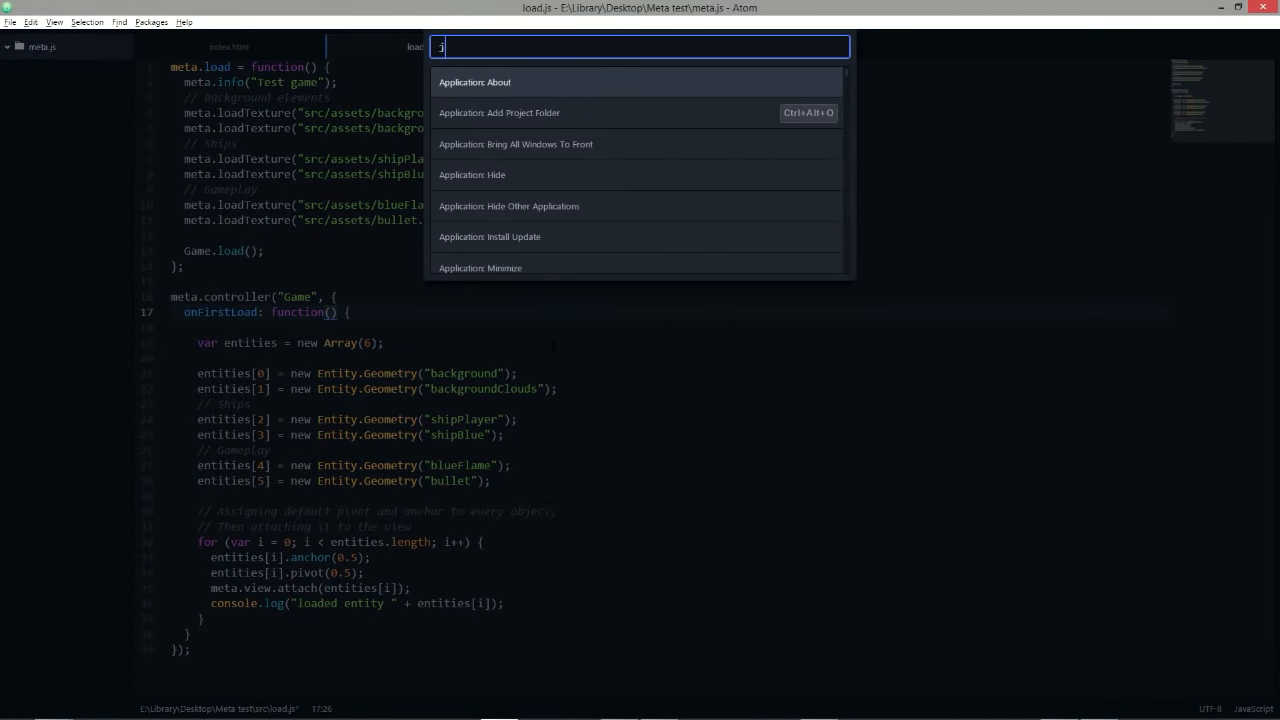
pyautogui.press('escape')
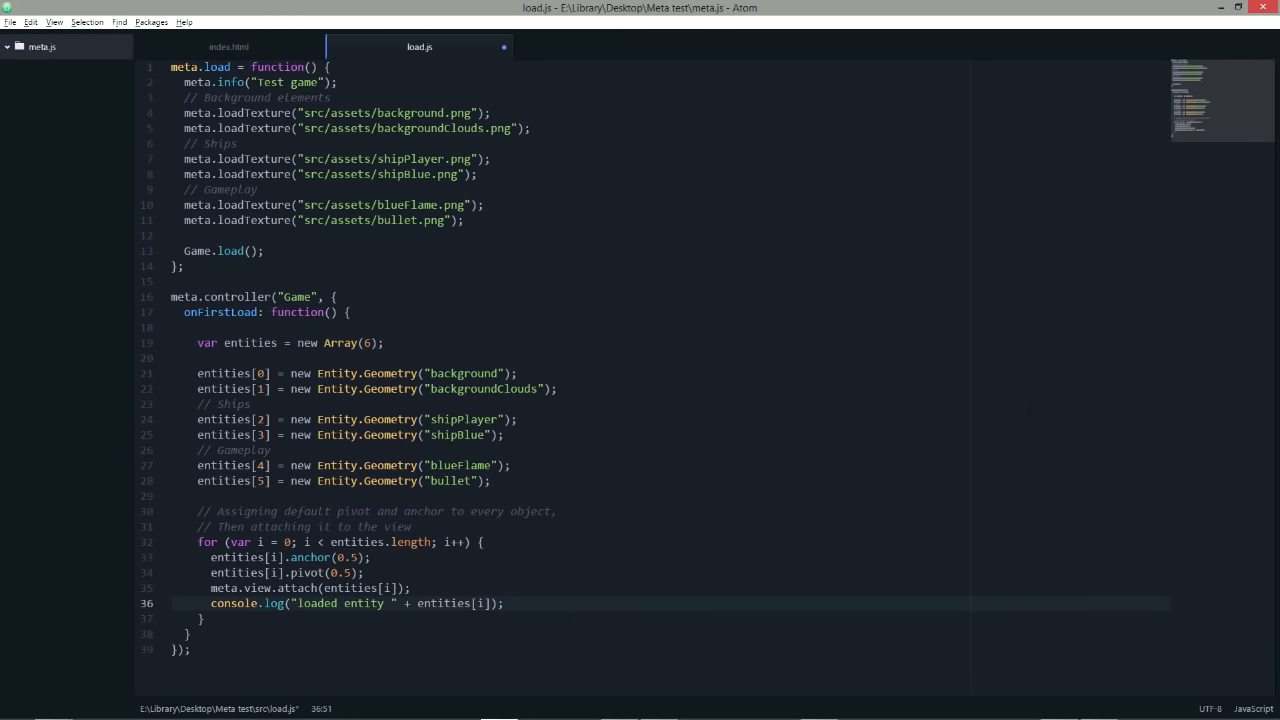
pyautogui.click(504, 604)
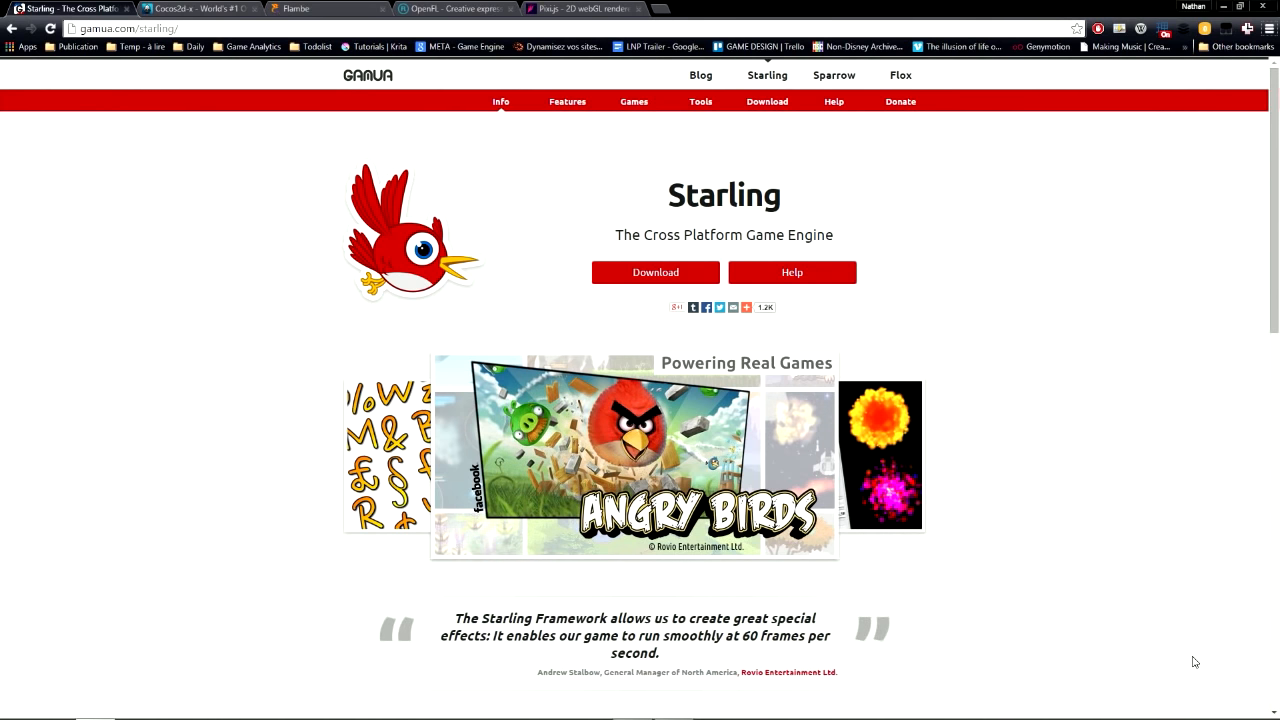
# Step through the Flambe and OpenFL website tabs to the OpenFL home page.
pyautogui.click(296, 8)
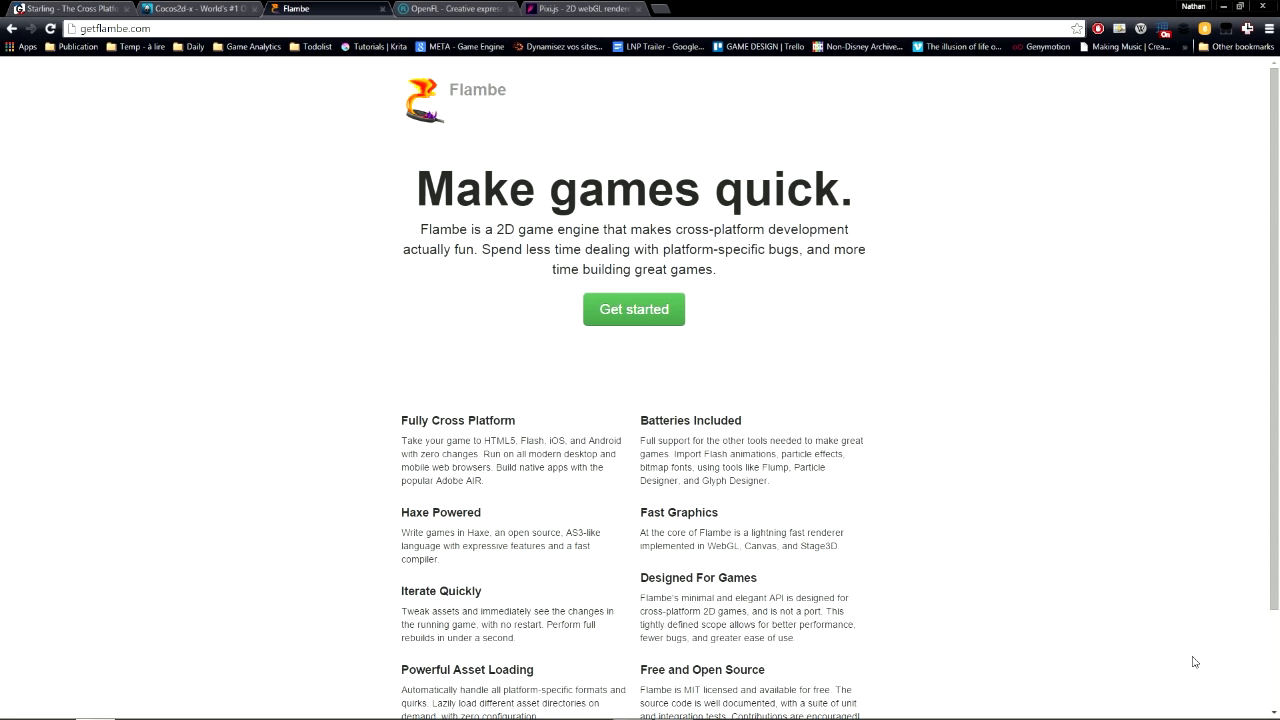
pyautogui.click(458, 8)
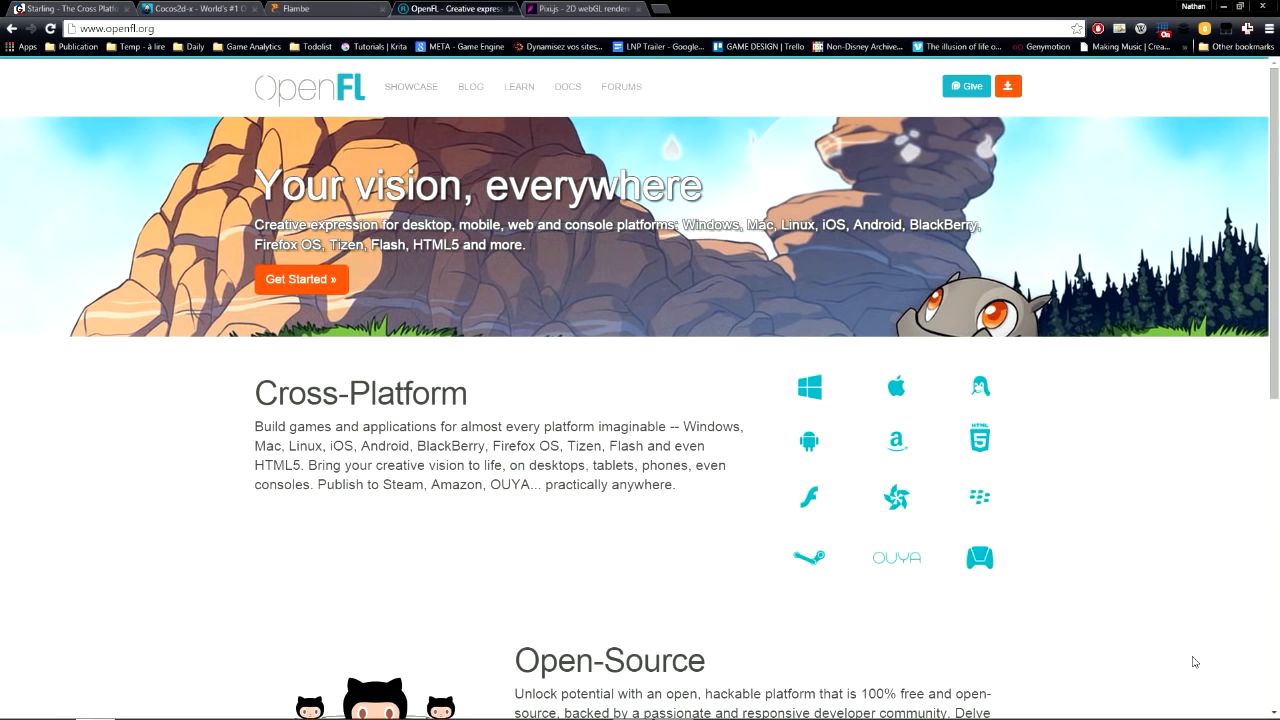
pyautogui.click(580, 8)
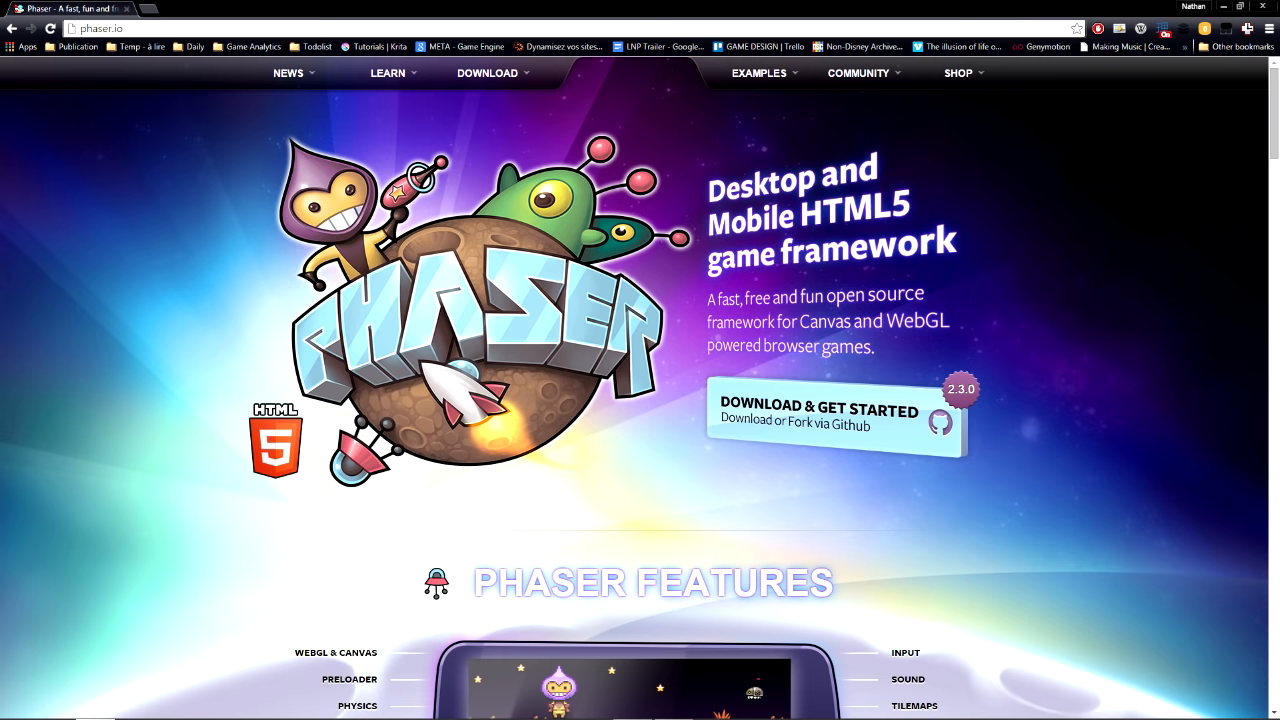
# Browse down the Phaser Examples gallery of demo categories.
pyautogui.click(760, 72)
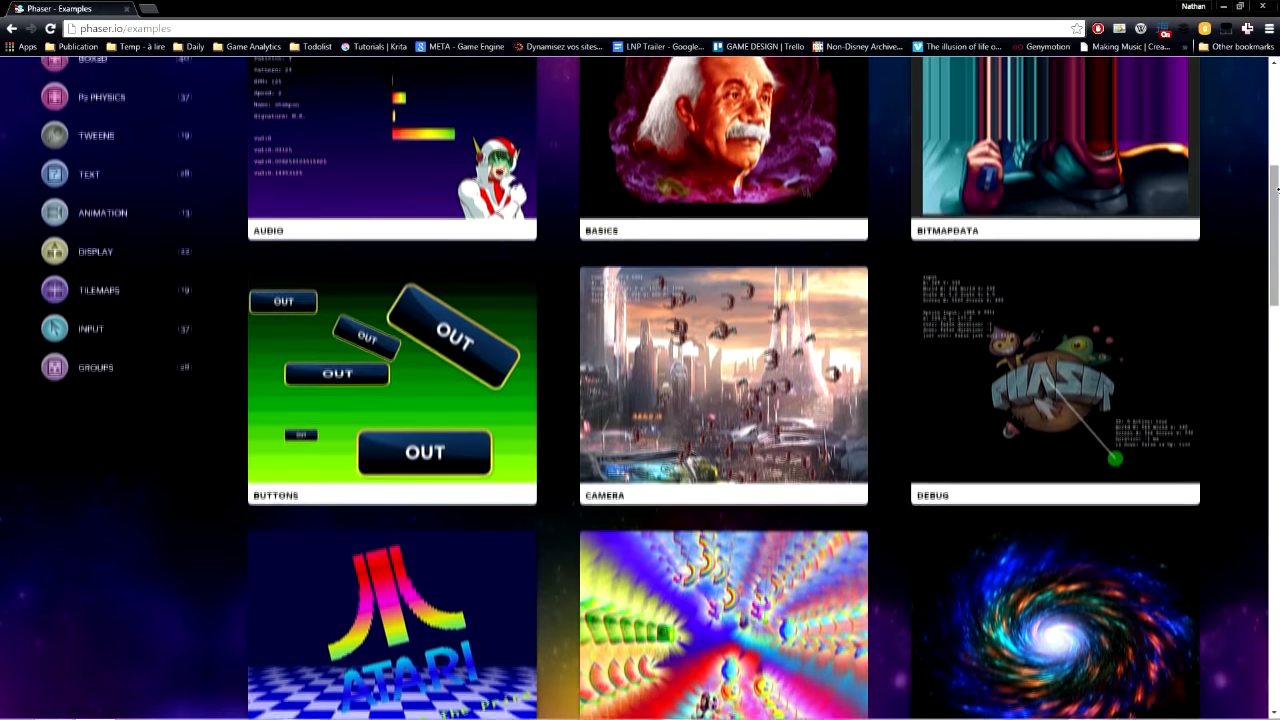
pyautogui.scroll(-3)
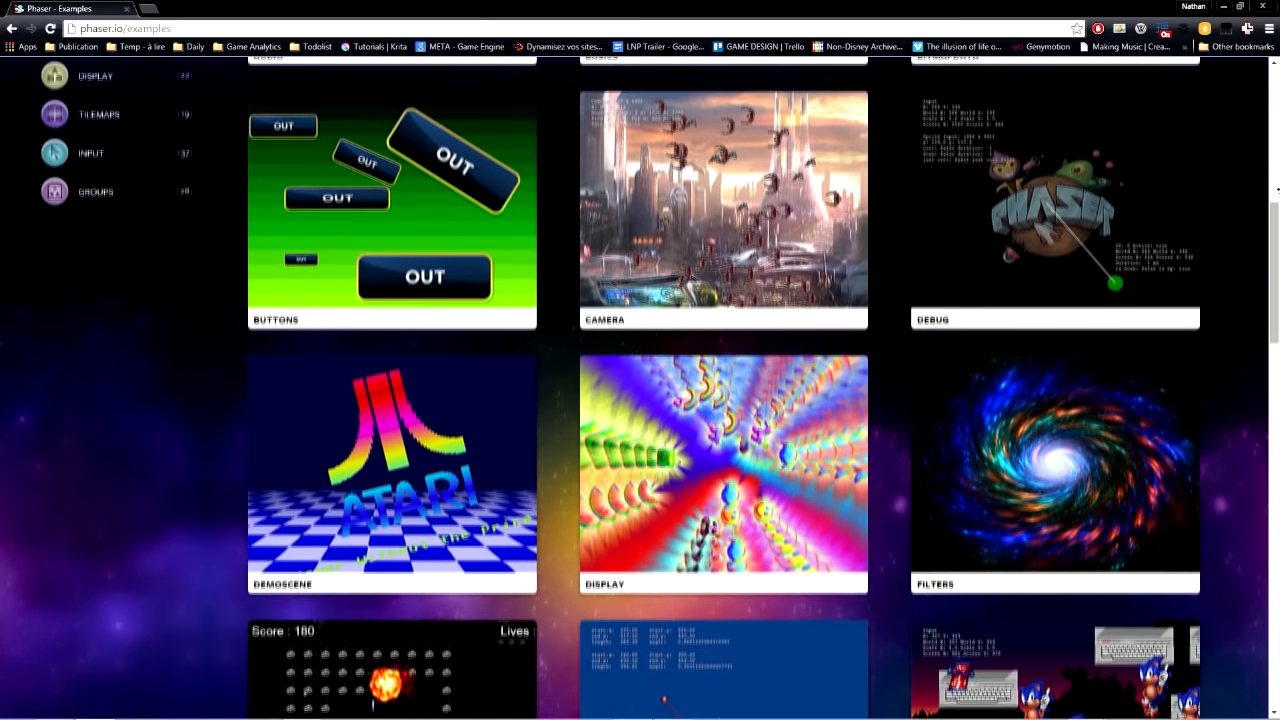
pyautogui.scroll(-3)
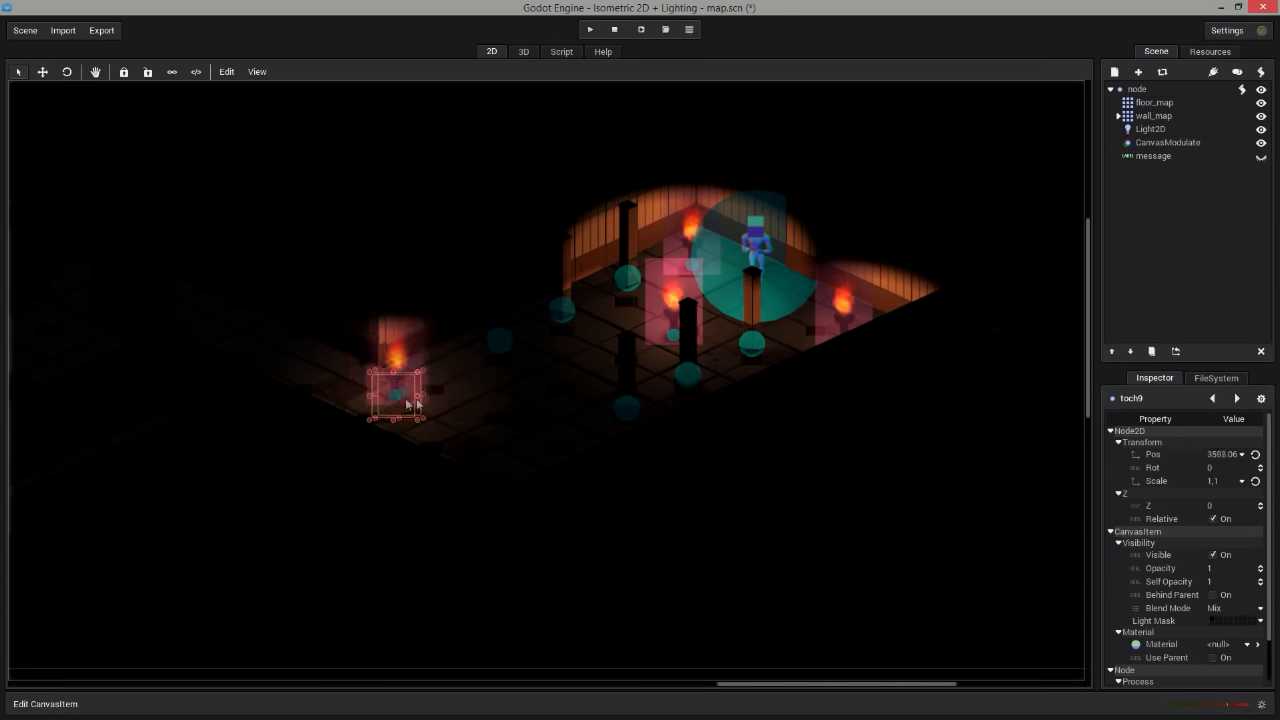
# Drag a torch node to a new position on the isometric tile map.
pyautogui.moveTo(396, 392); pyautogui.dragTo(456, 376)
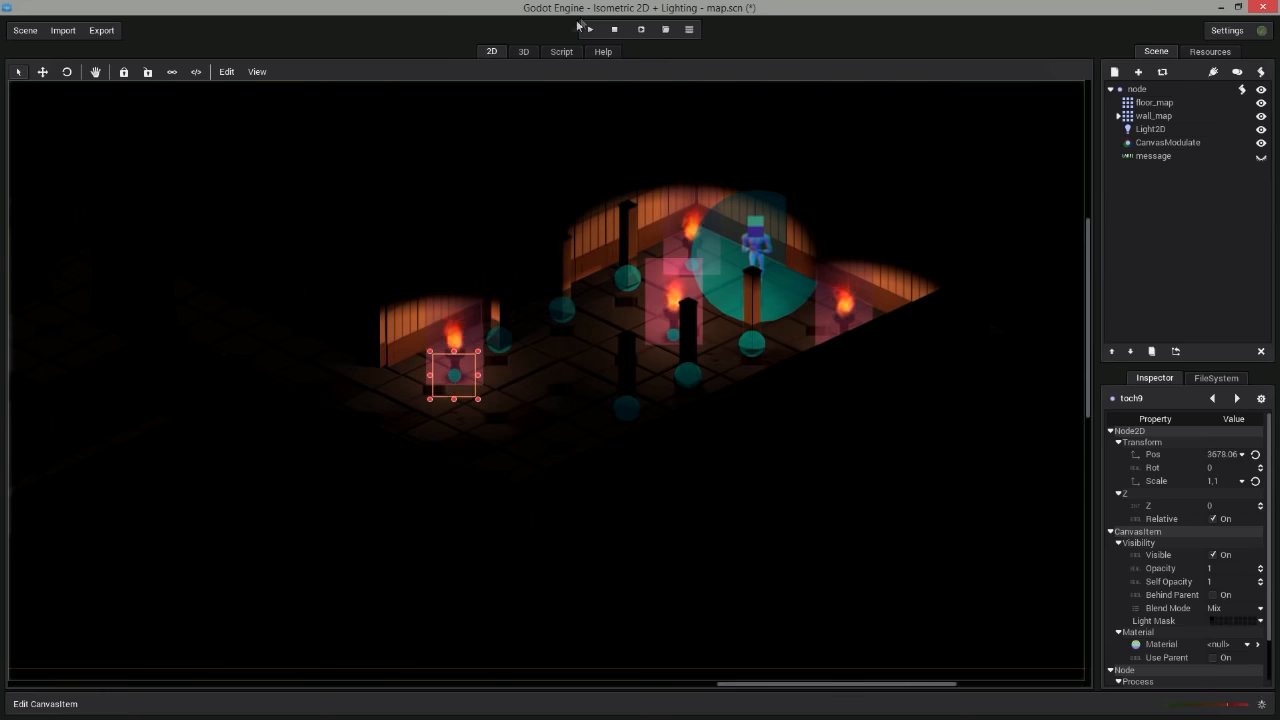
pyautogui.click(588, 30)
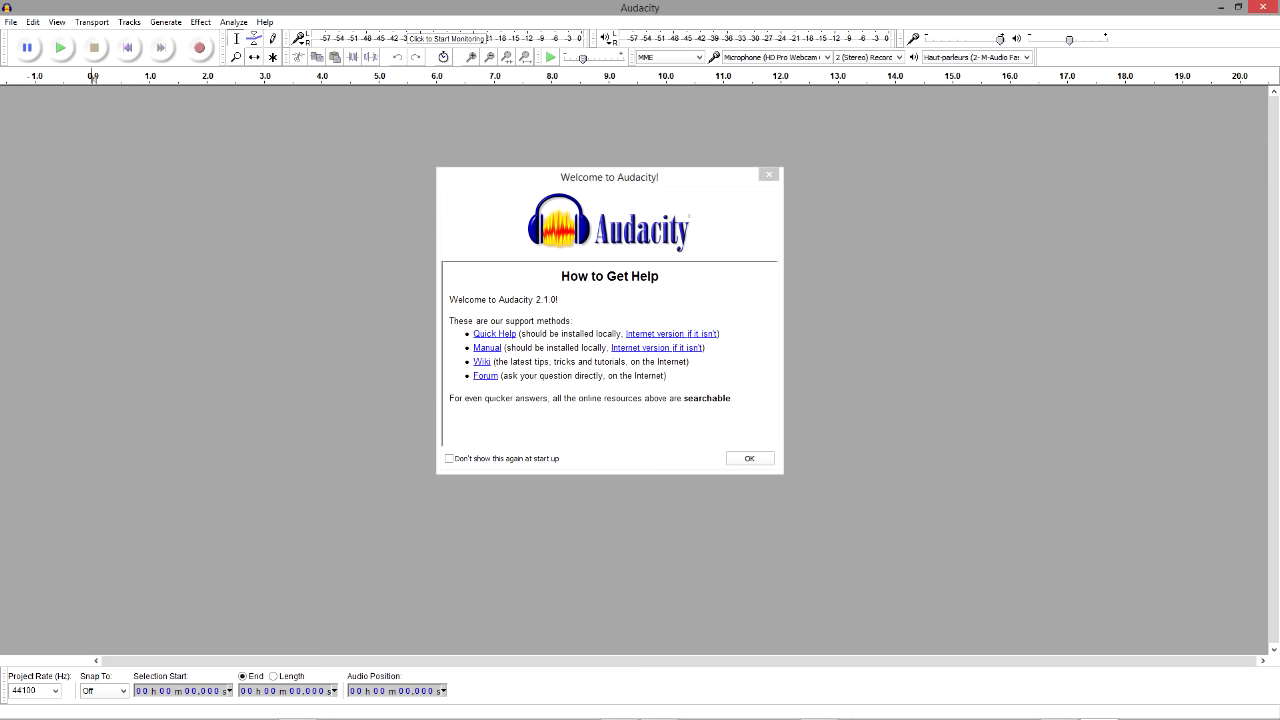
# Dismiss the Welcome dialog, select part of the song and show the Effect list.
pyautogui.click(748, 458)
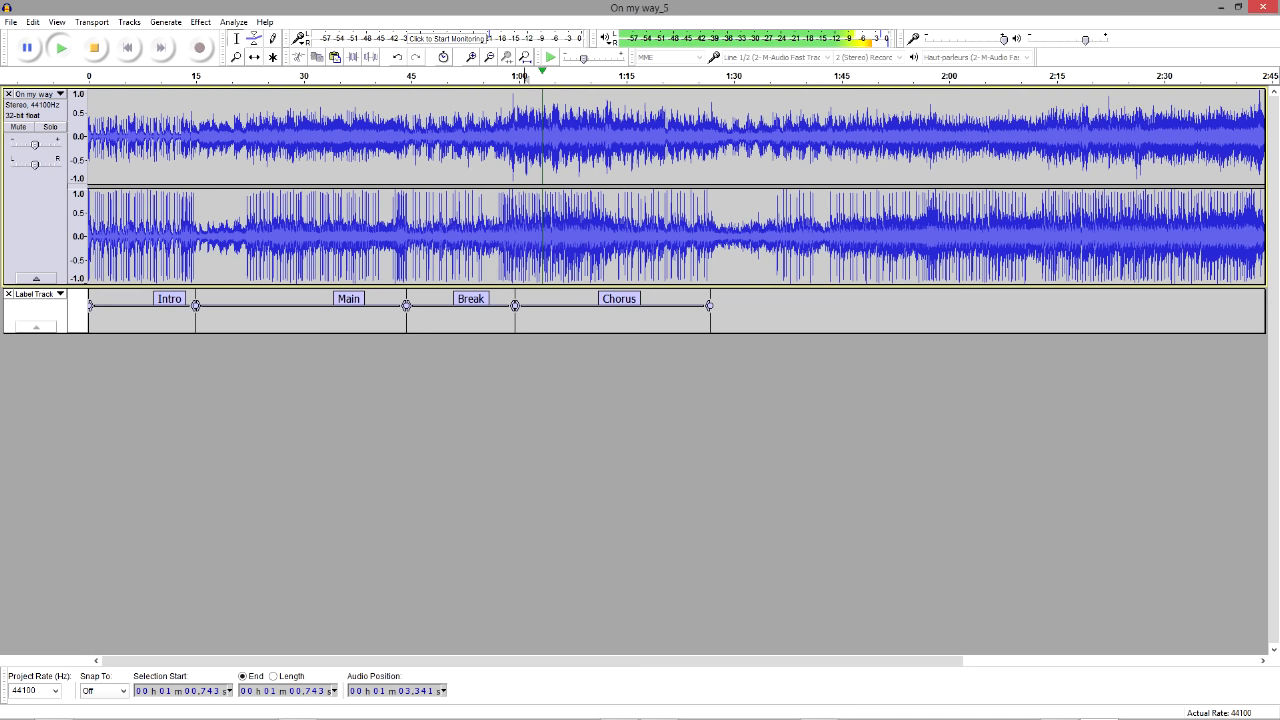
pyautogui.click(200, 22)
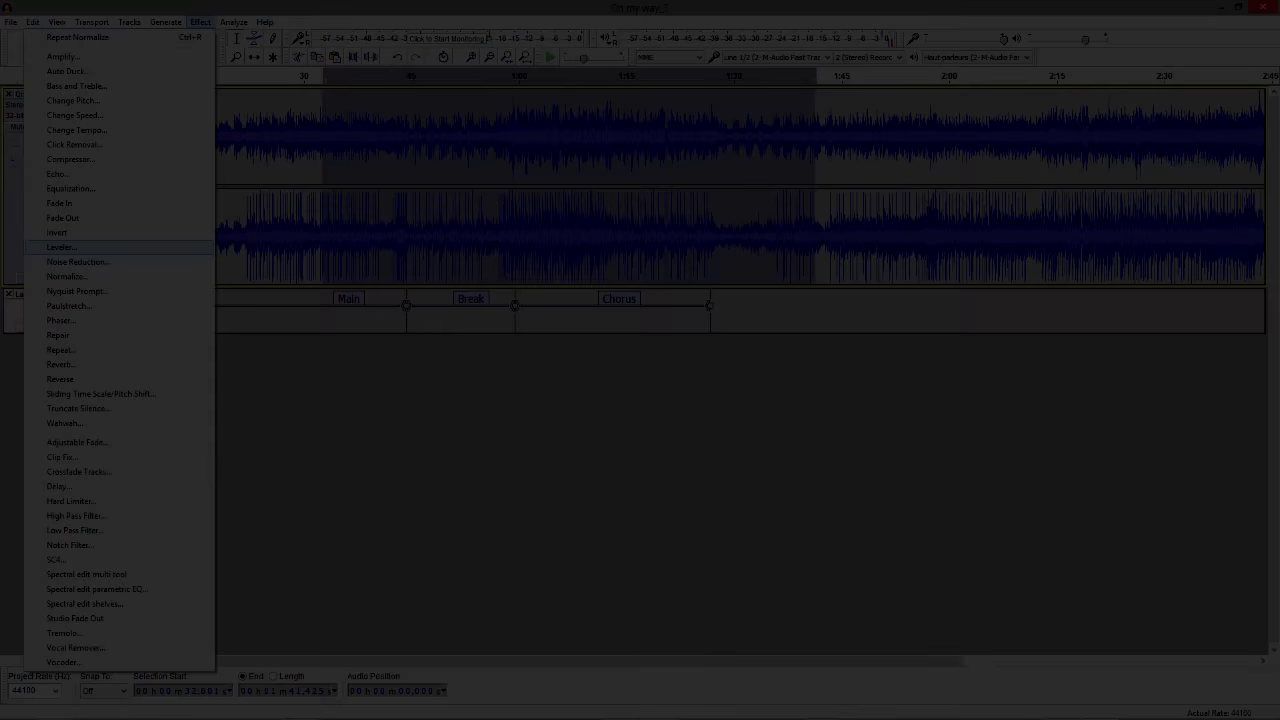
pyautogui.click(232, 20)
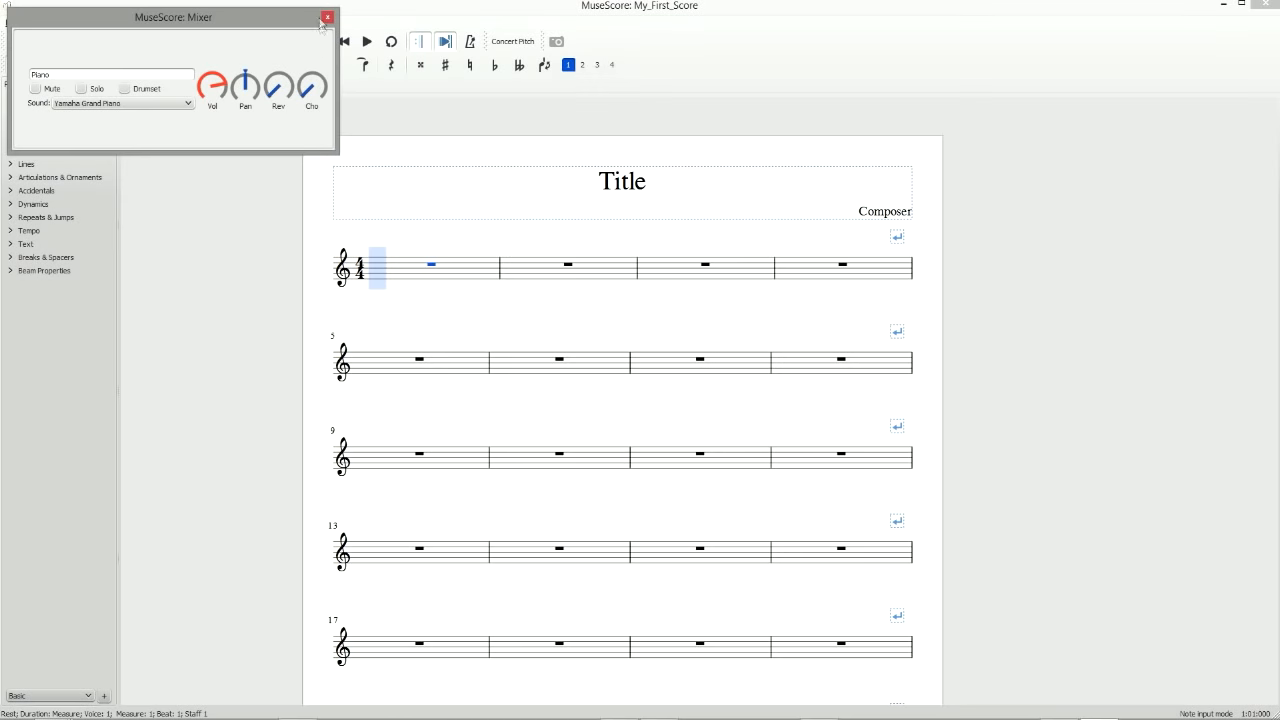
# Close the Mixer and place new clef, key and time signatures on the score.
pyautogui.click(328, 16)
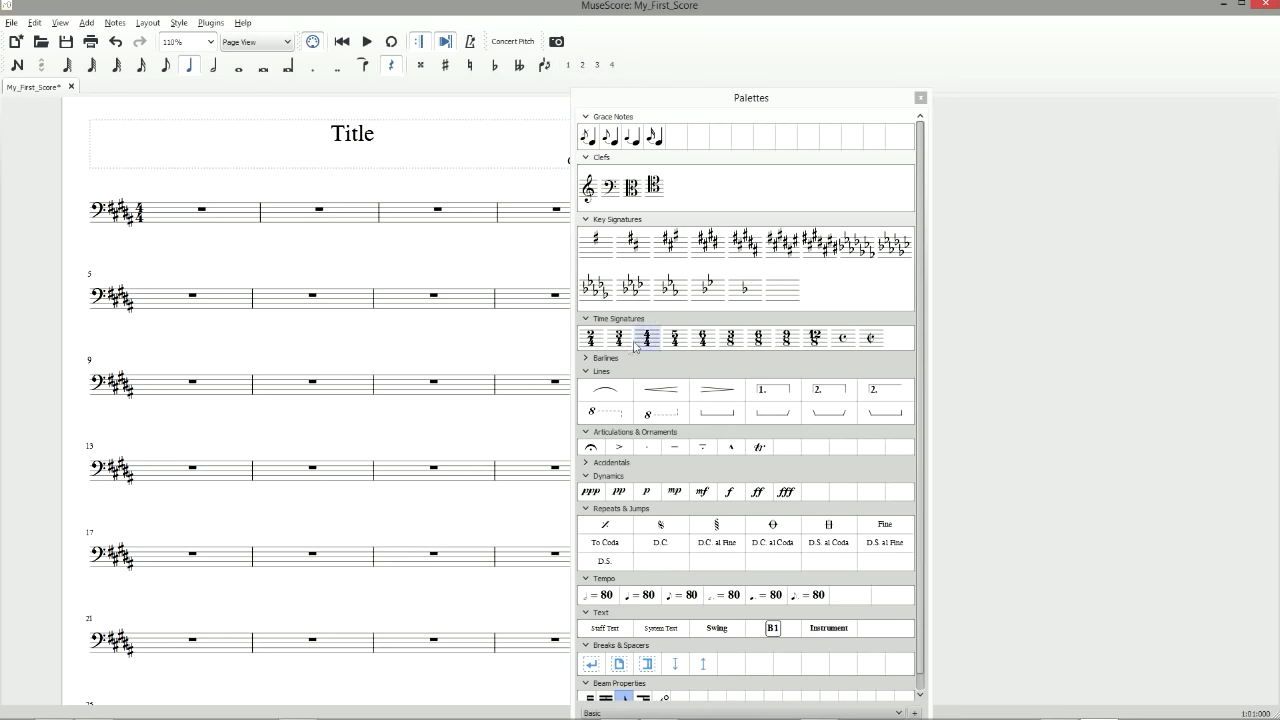
pyautogui.click(644, 336)
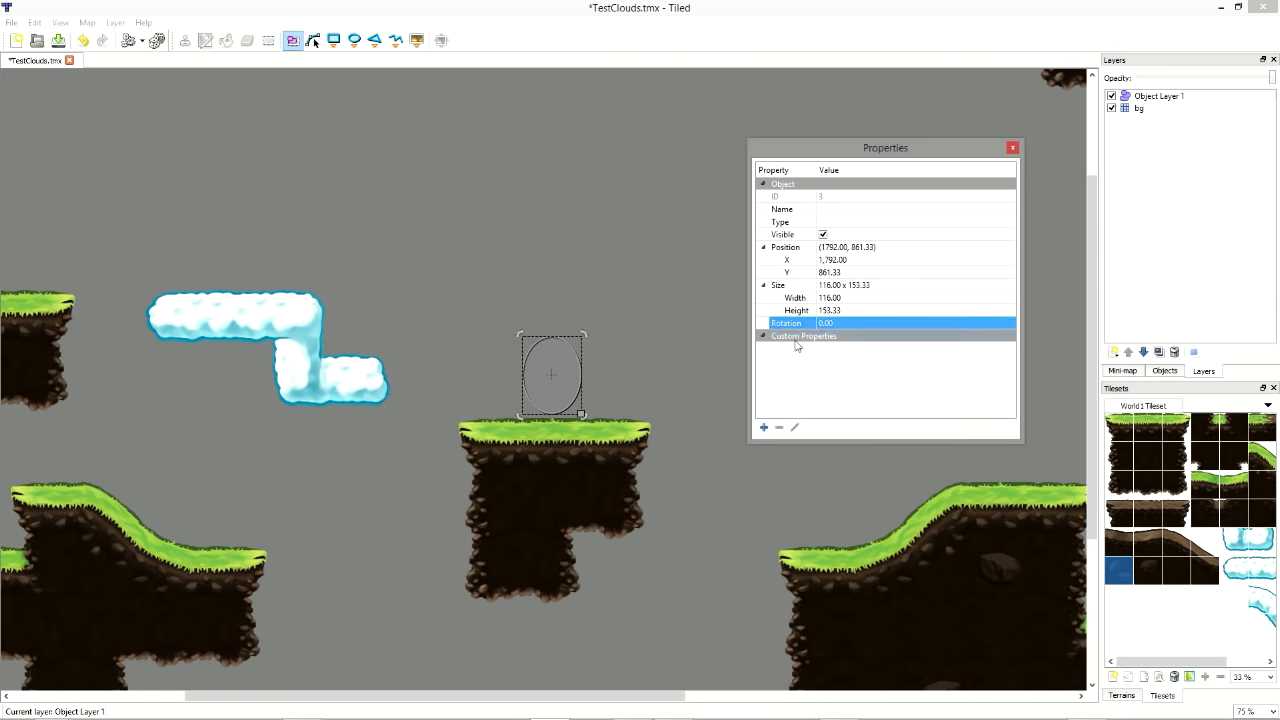
# Add a custom property named 'level1' to the levelEnd object and confirm.
pyautogui.write('level1')
pyautogui.write('nextLev')
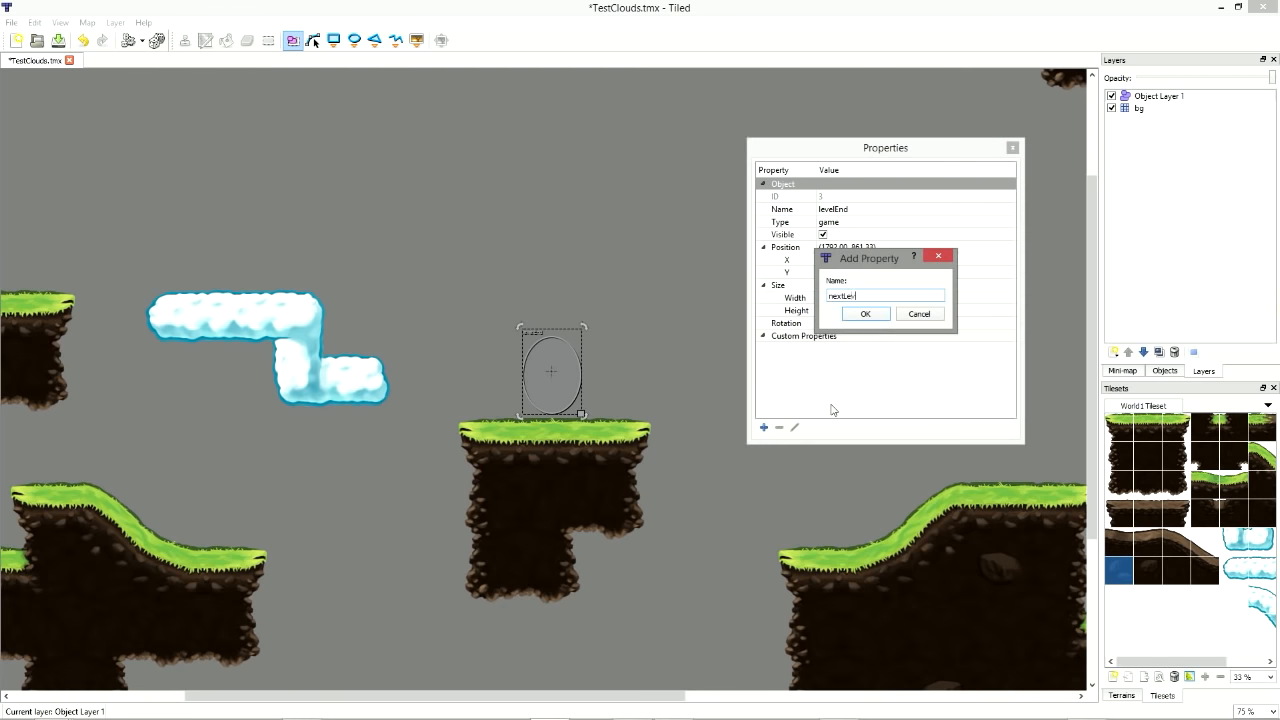
pyautogui.click(864, 312)
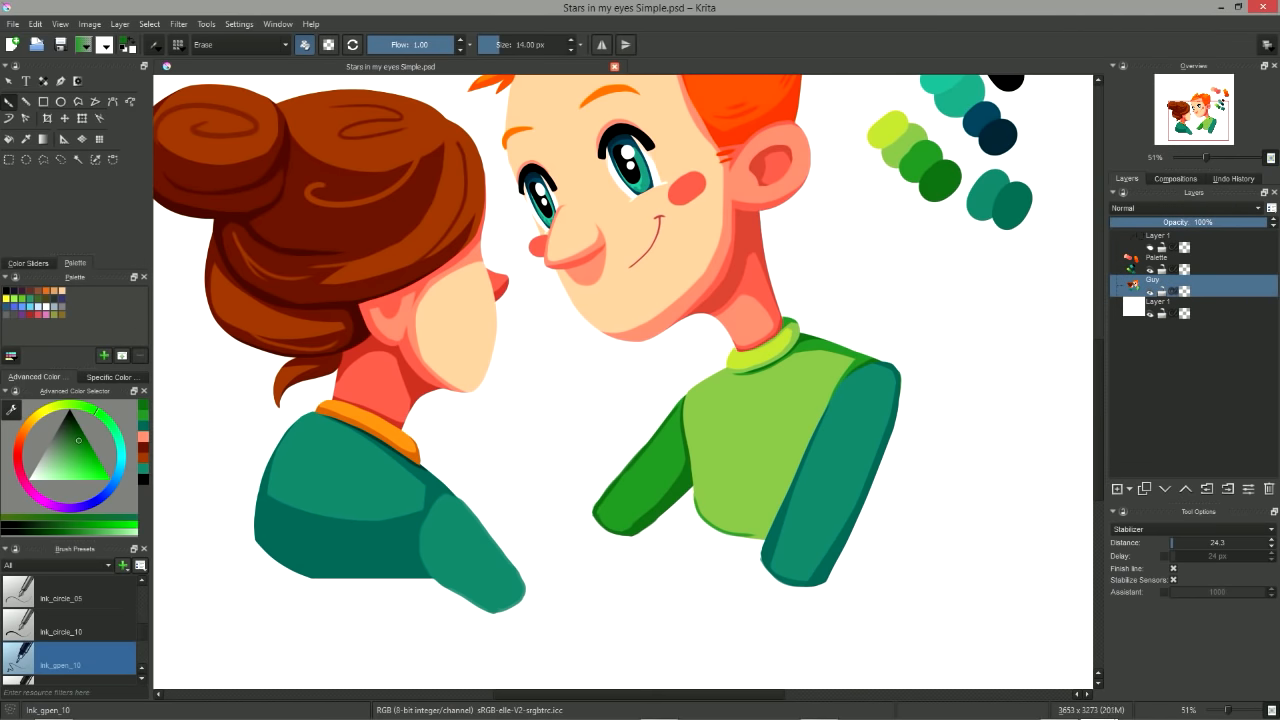
# Select the 28 px ink_gpen_25 preset and change its blending mode from Erase to Normal.
pyautogui.click(240, 44)
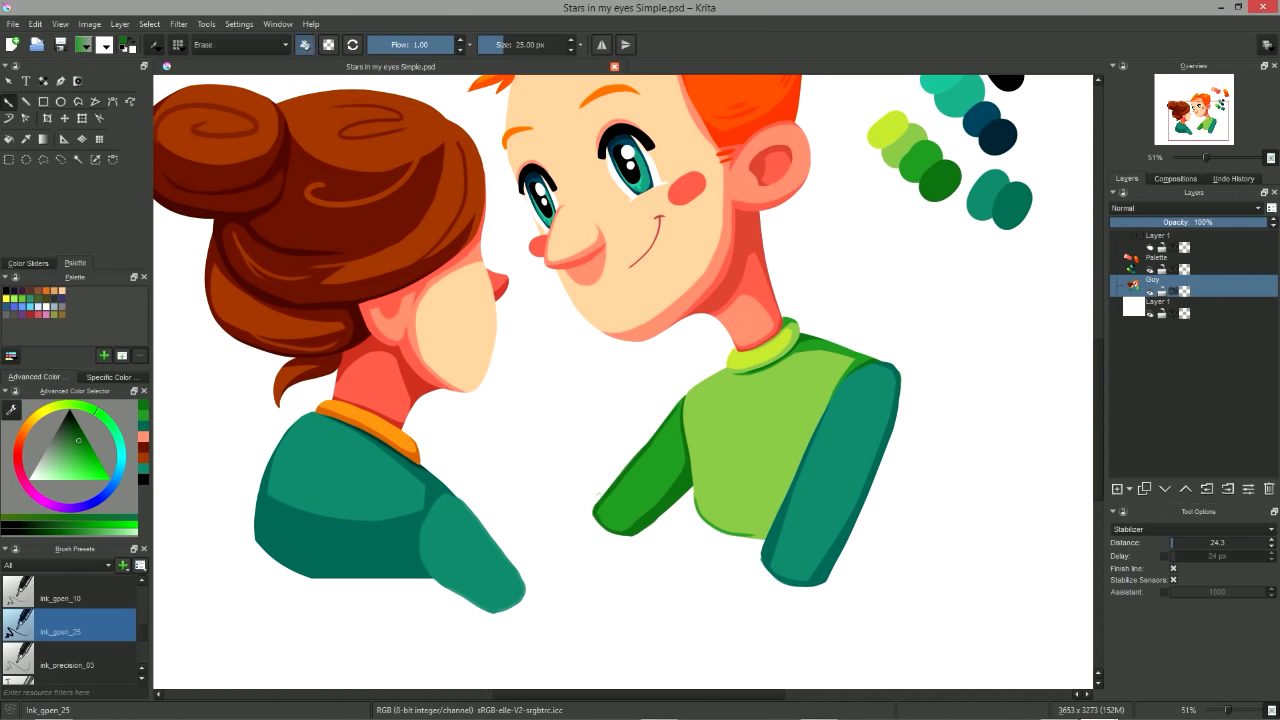
pyautogui.click(240, 44)
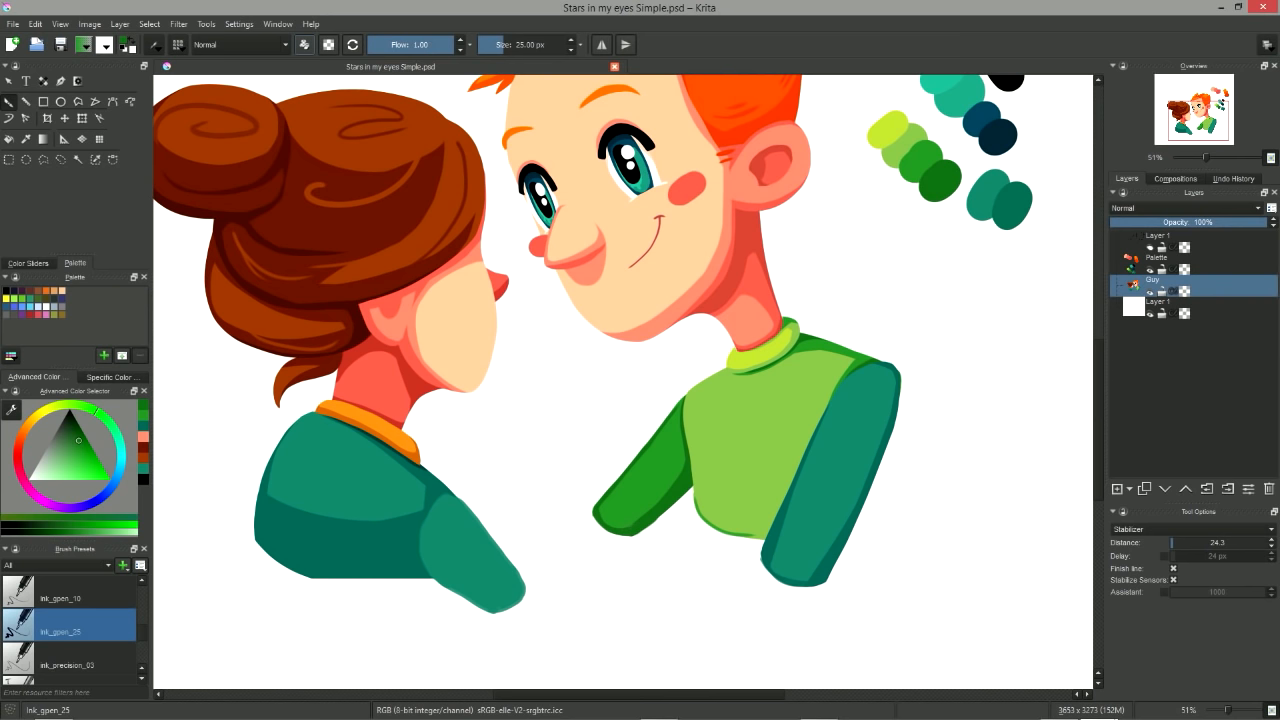